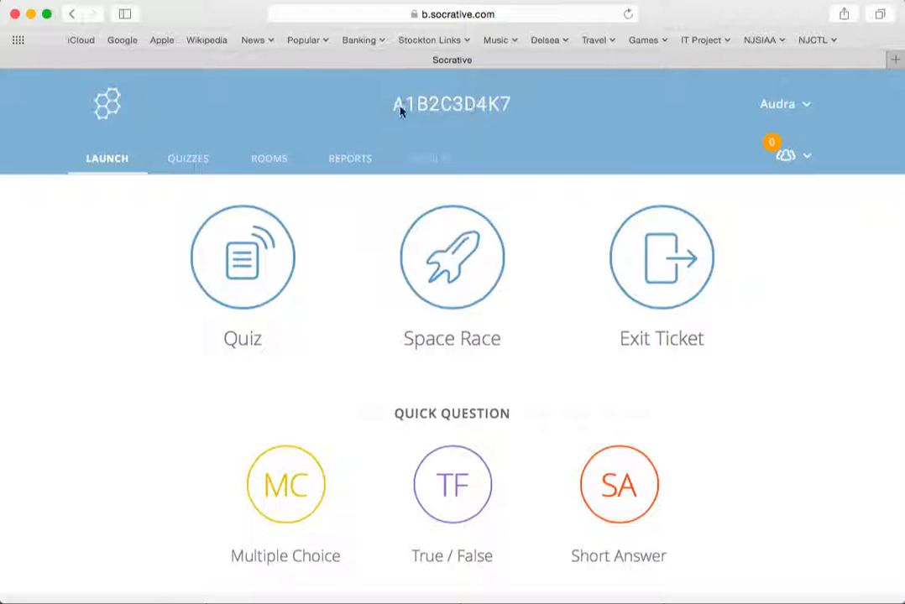
mouse_move(515, 109)
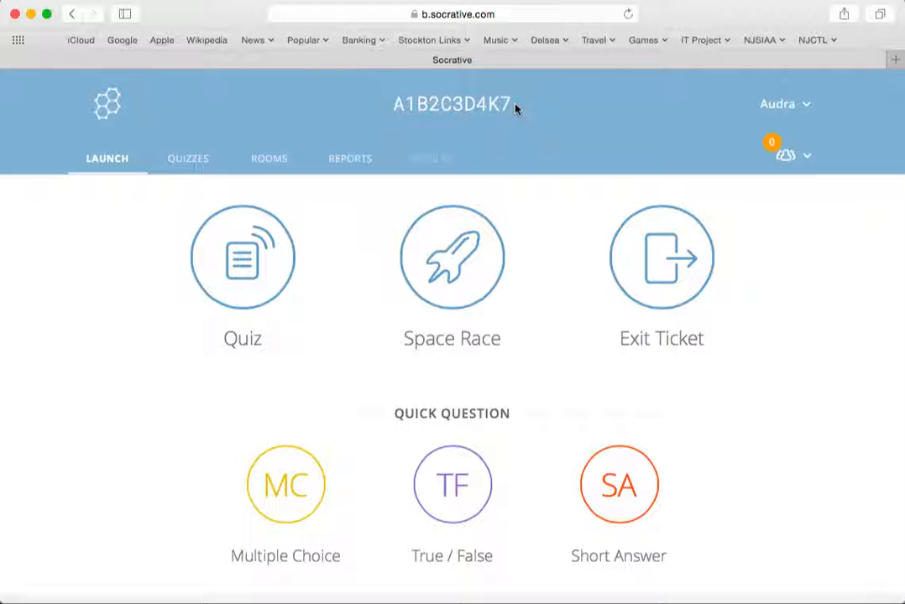
mouse_move(403, 148)
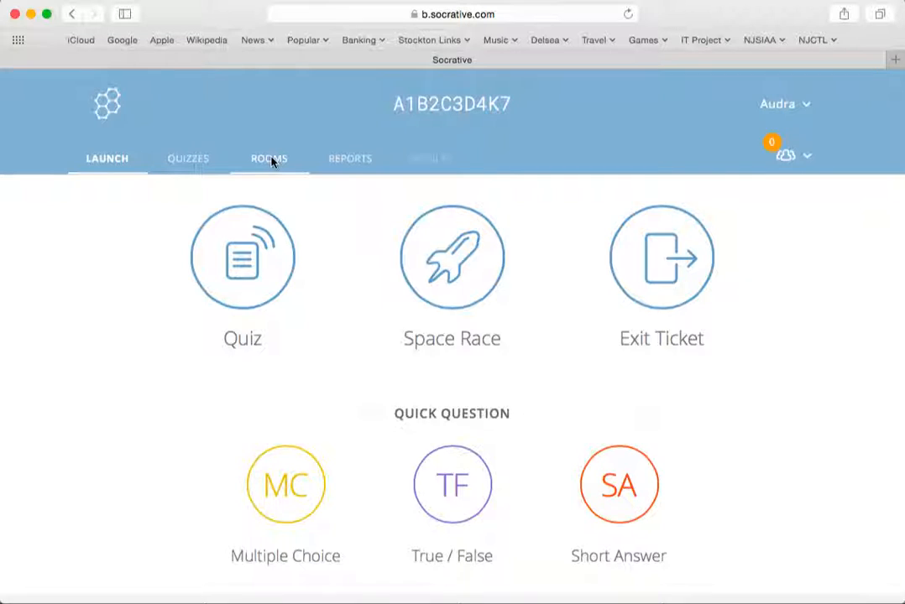
- Replace room name A1B2C3D4K7 with CRIST1 in the Rooms list and save it
left_click(269, 158)
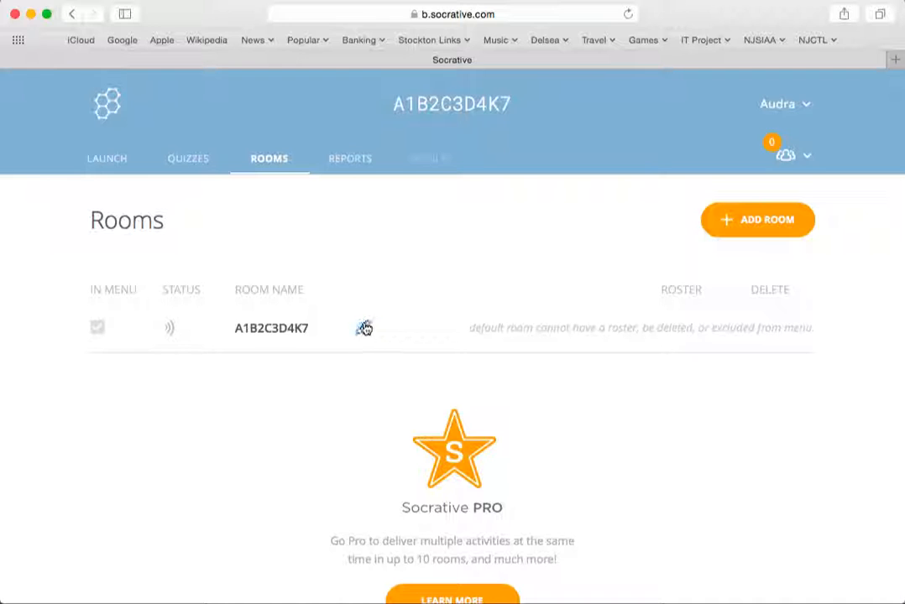
left_click(364, 327)
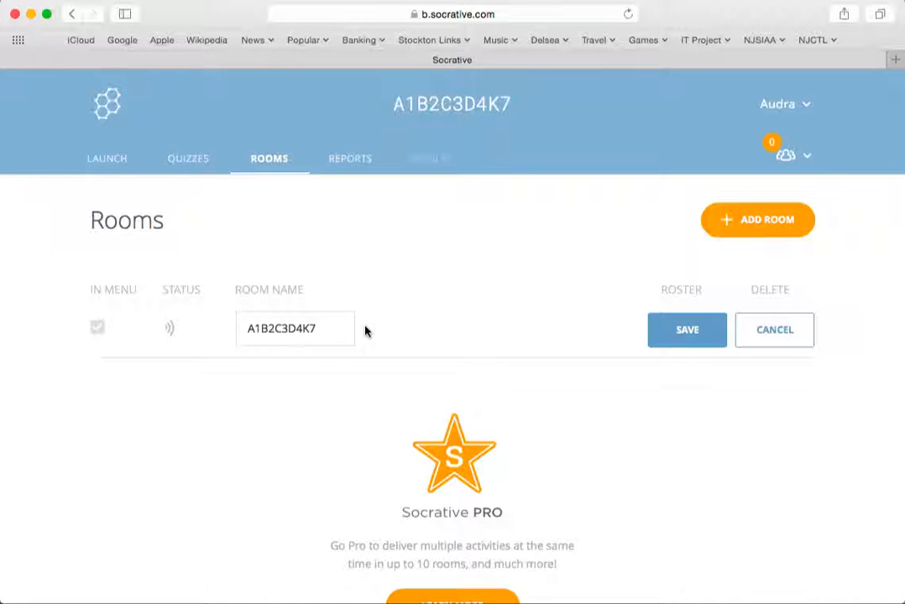
triple_click(294, 327)
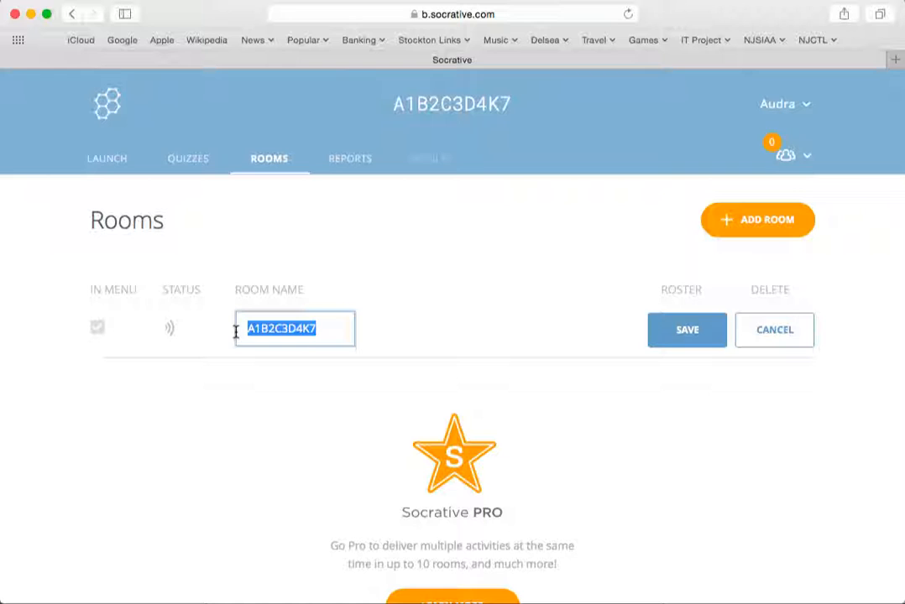
type("C")
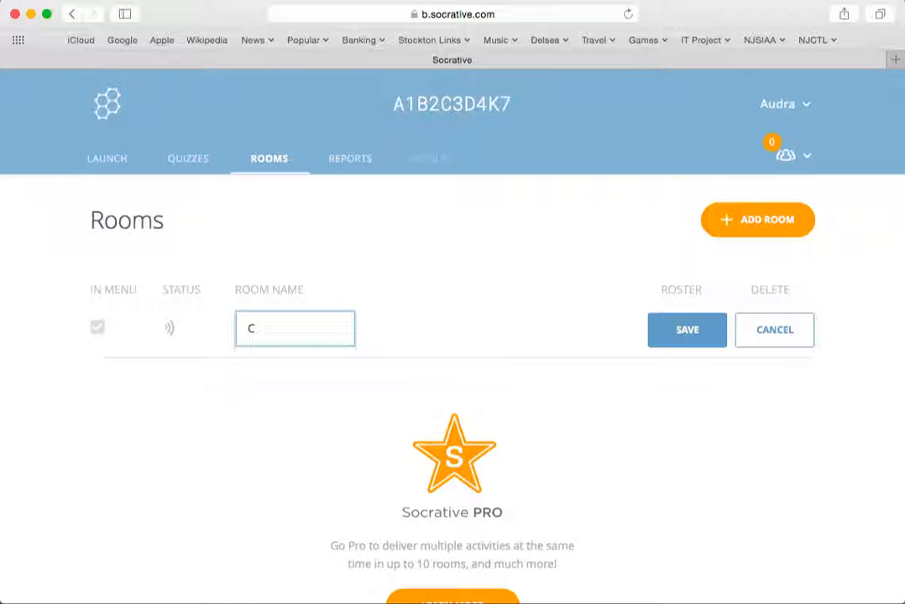
type("RIST1")
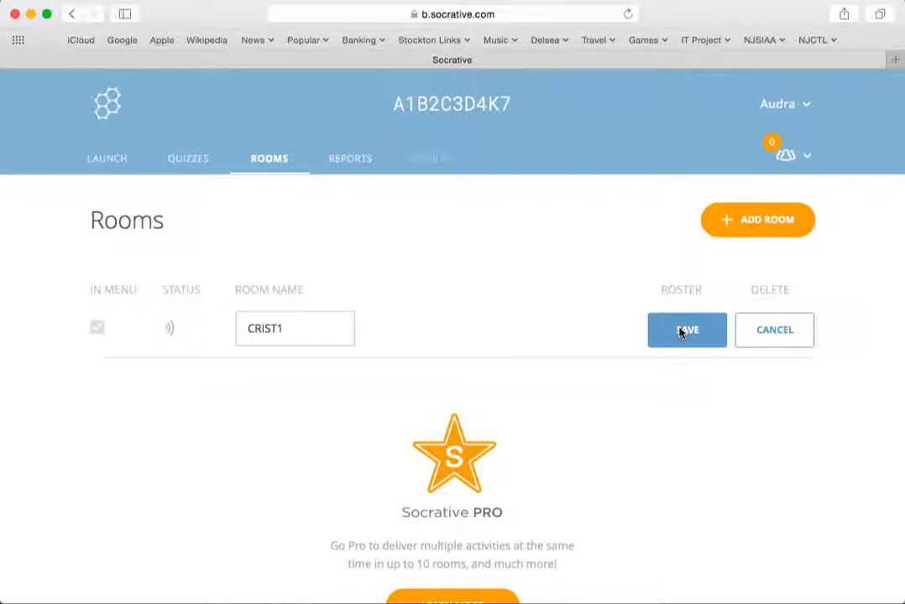
left_click(687, 329)
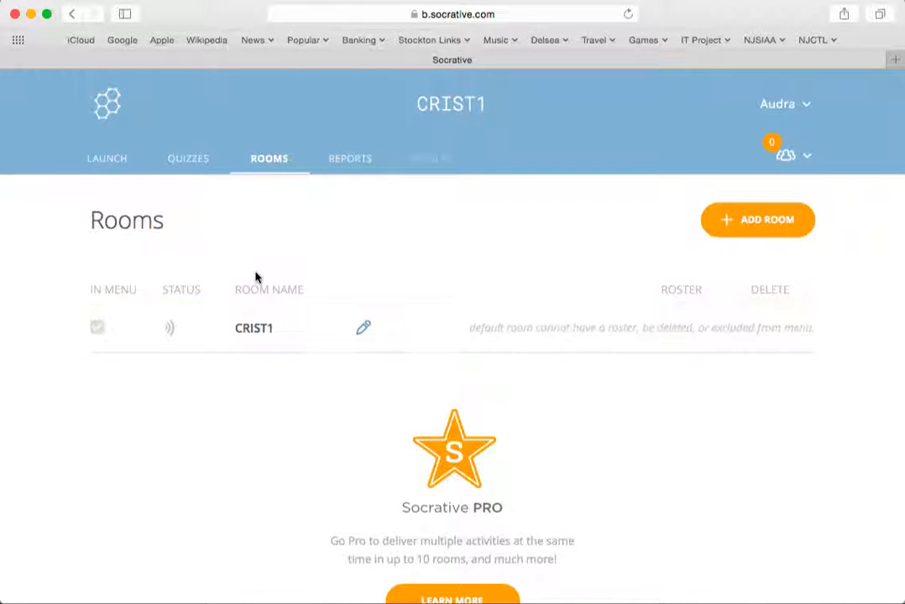